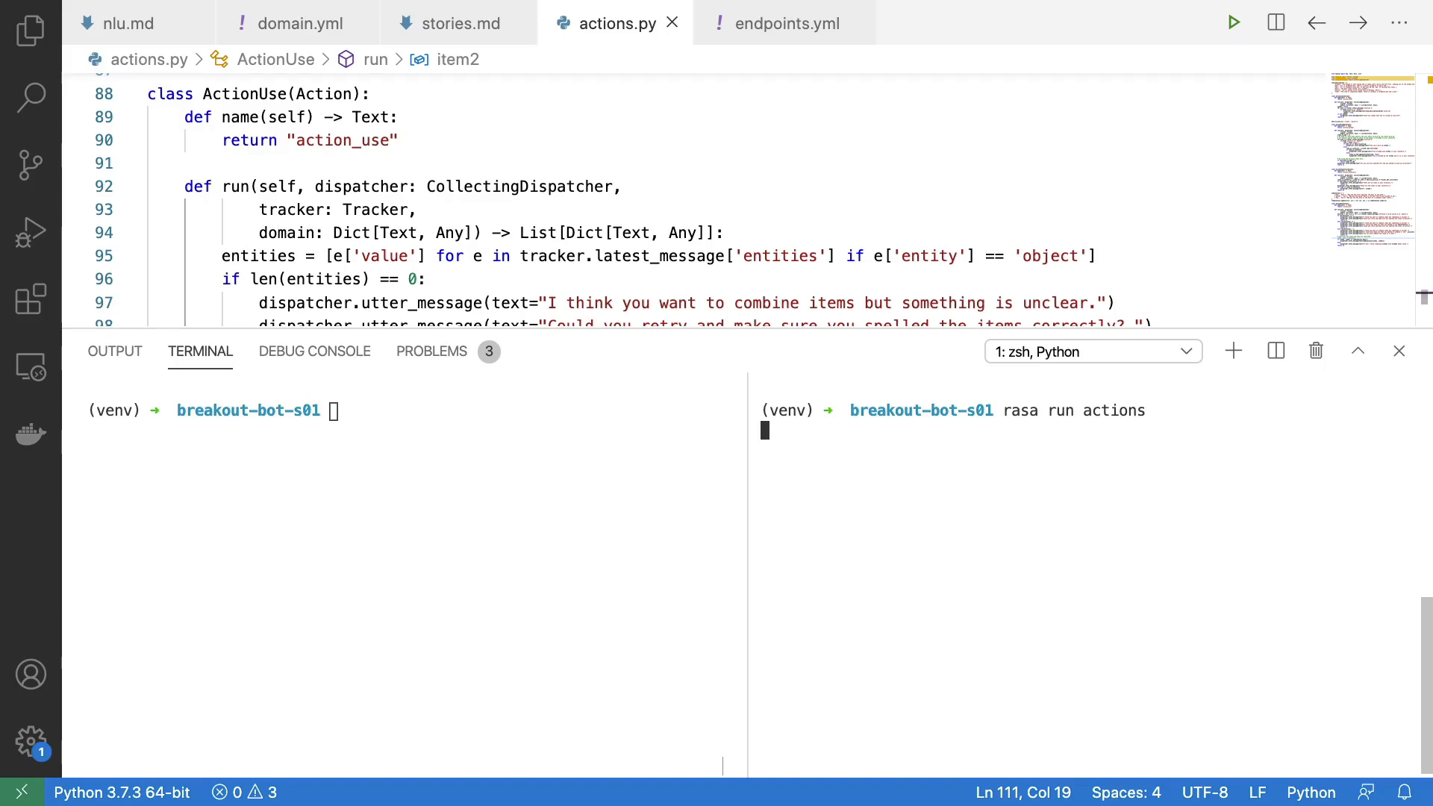
Start the Rasa shell in the left terminal beside the running action server
{"action": "type", "text": "rasa s"}
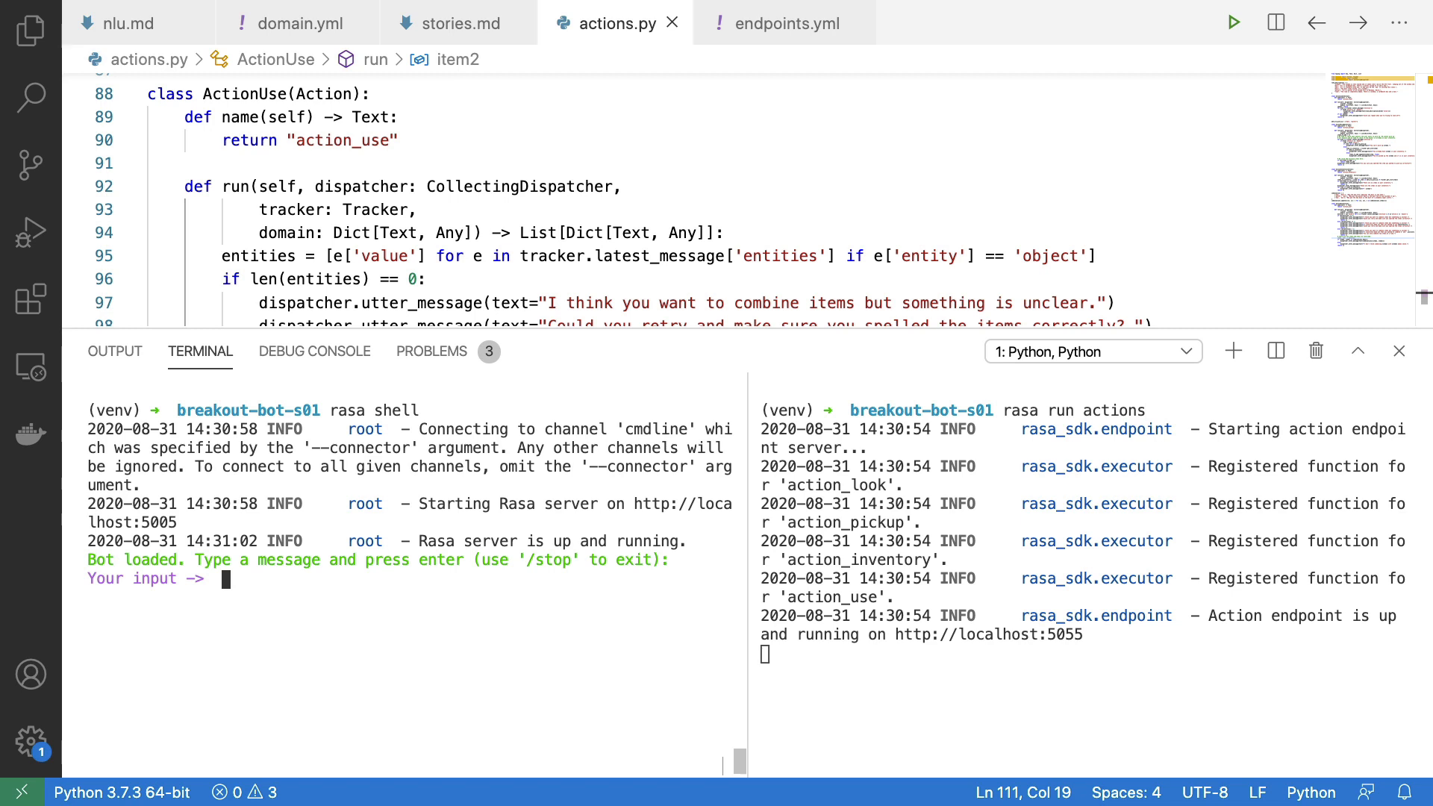
Send 'hello' and then 'help' to the bot in the Rasa shell
{"action": "type", "text": "hel"}
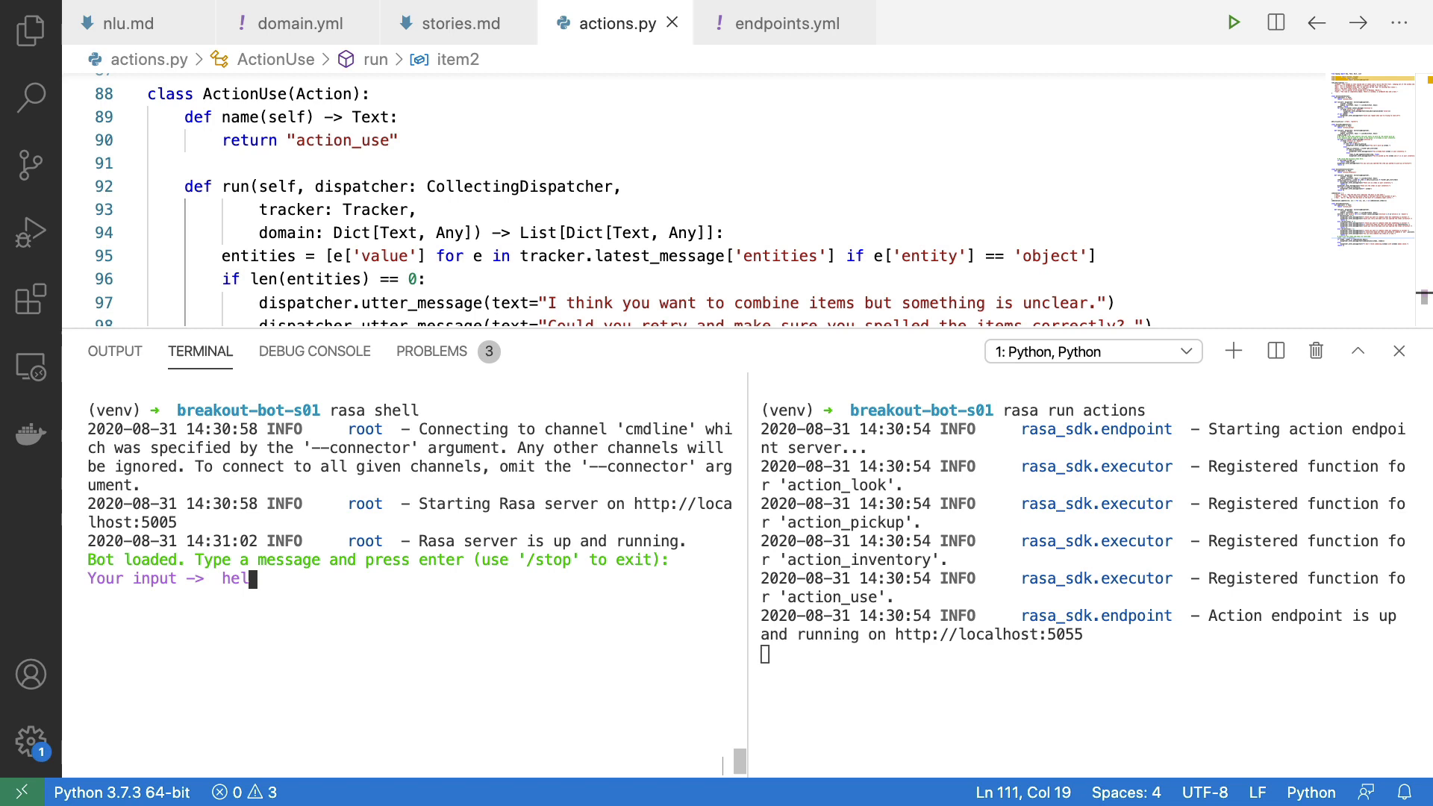
{"action": "type", "text": "lo"}
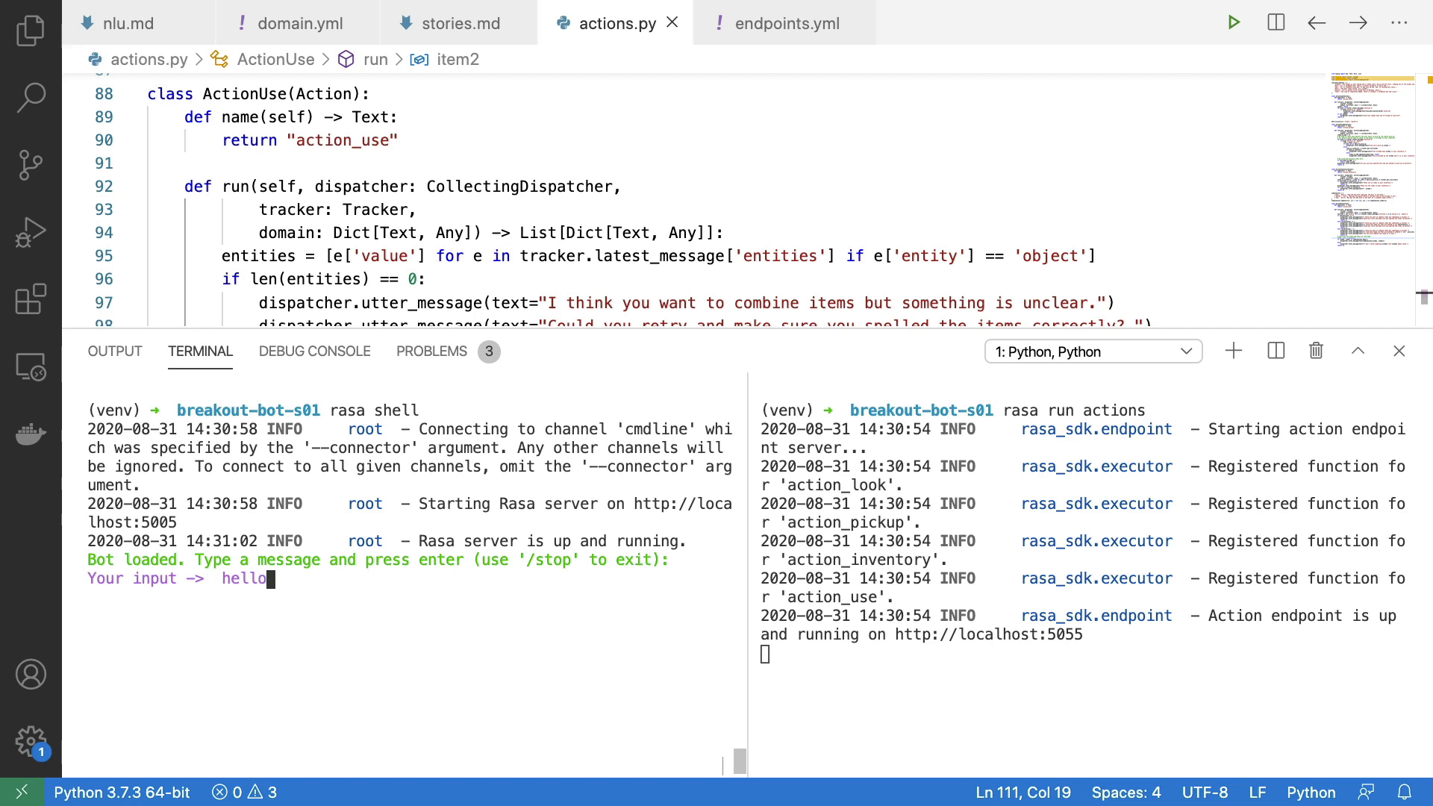
{"action": "key", "text": "Return"}
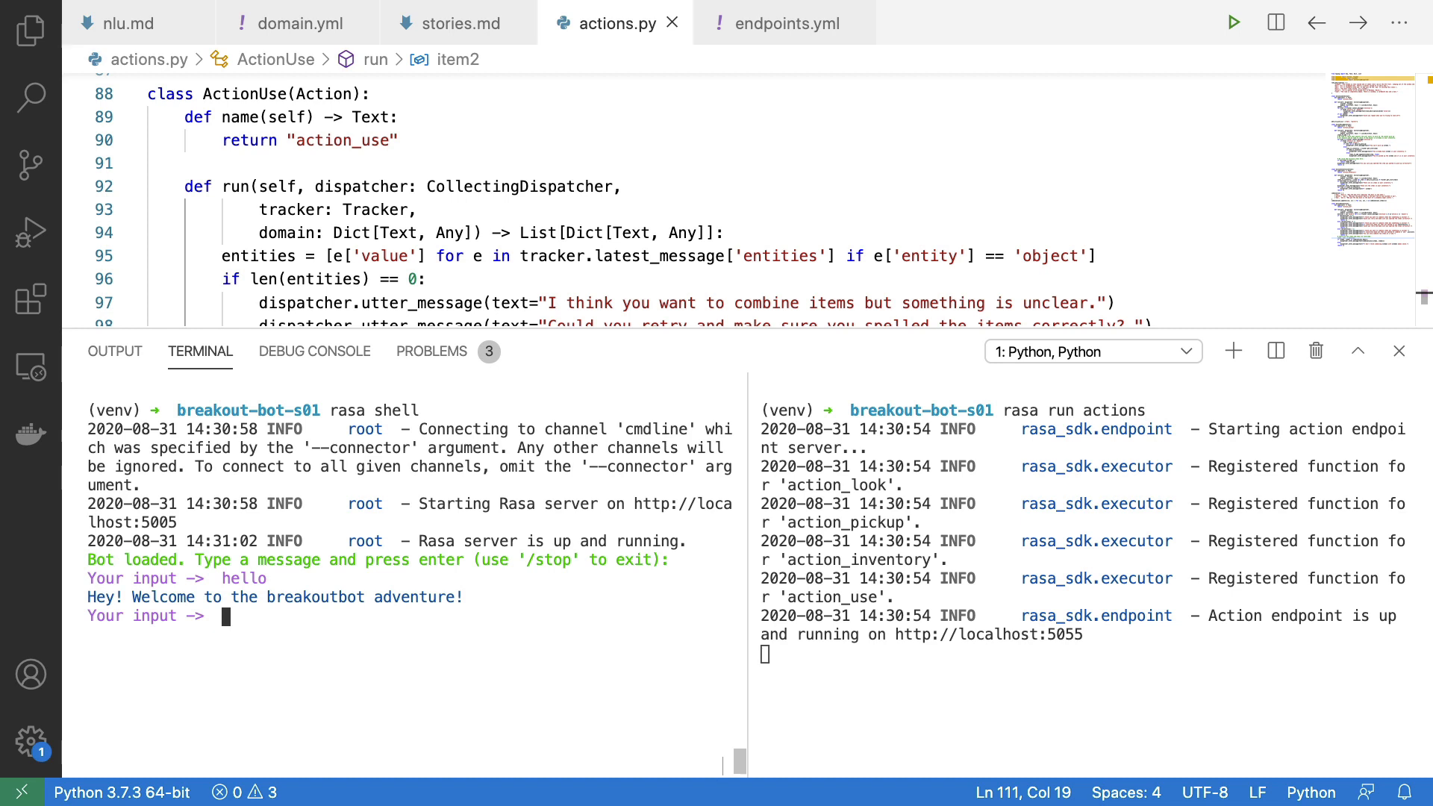
{"action": "type", "text": "h"}
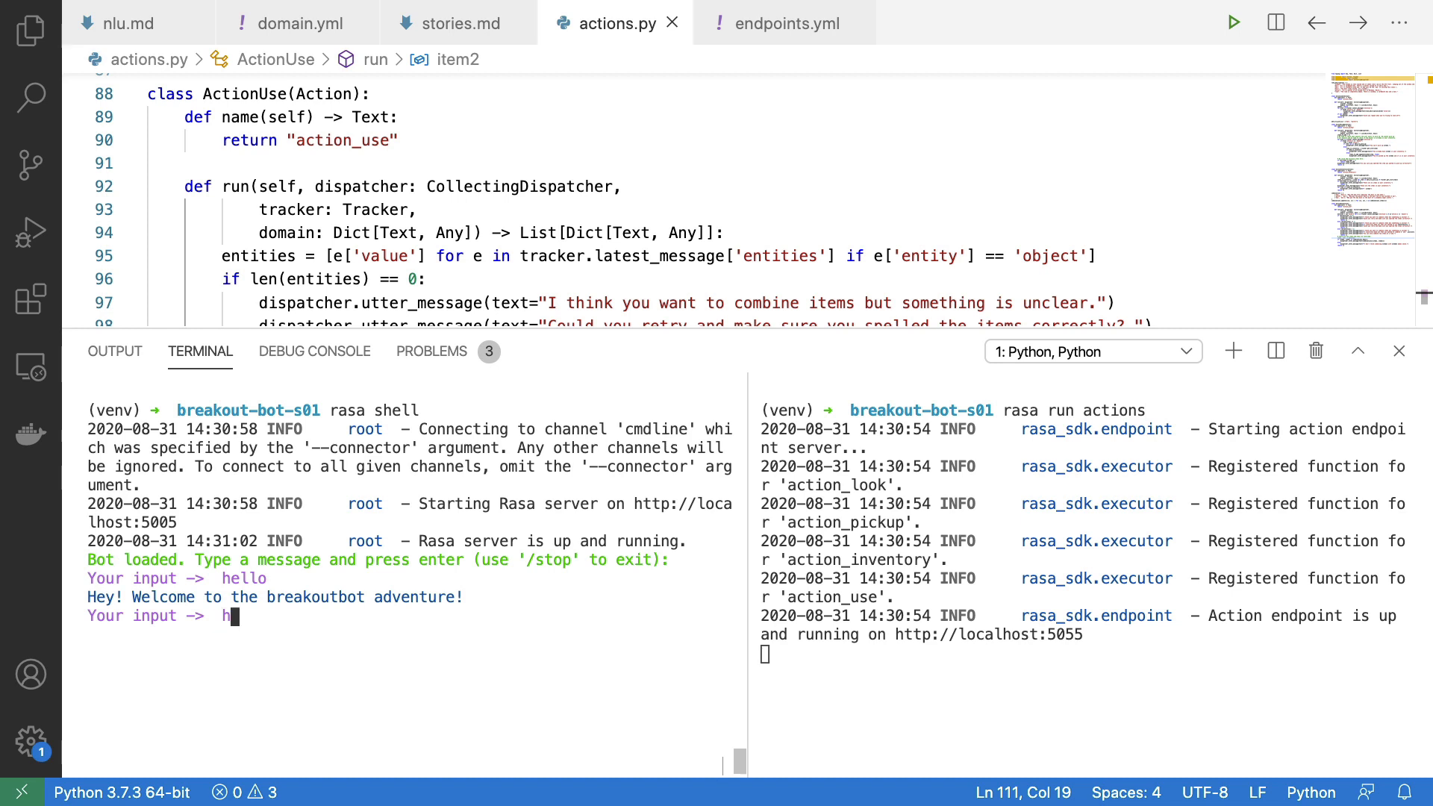
{"action": "key", "text": "Return"}
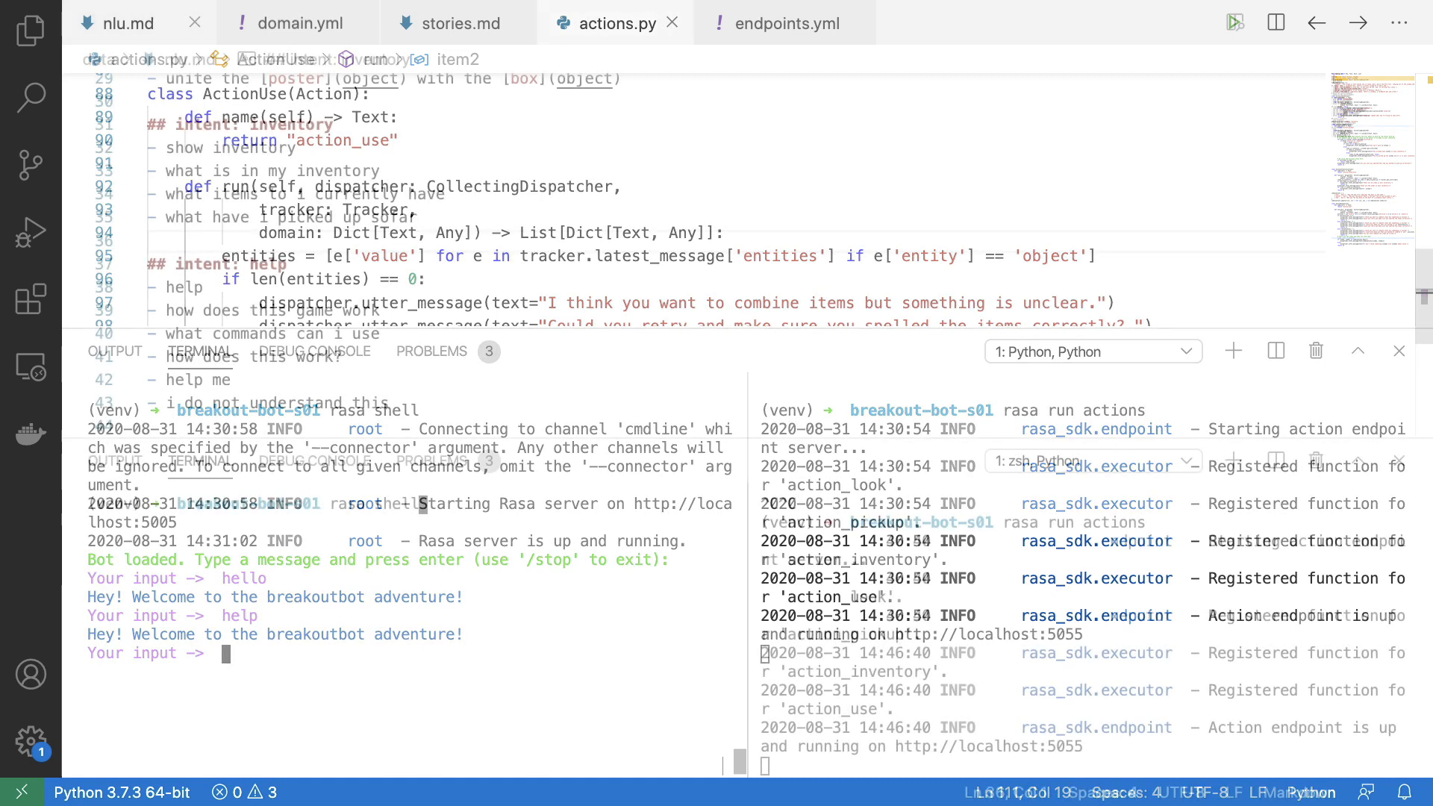
Switch to the nlu.md tab to view the inventory and help intent examples
{"action": "left_click", "coordinate": [121, 23]}
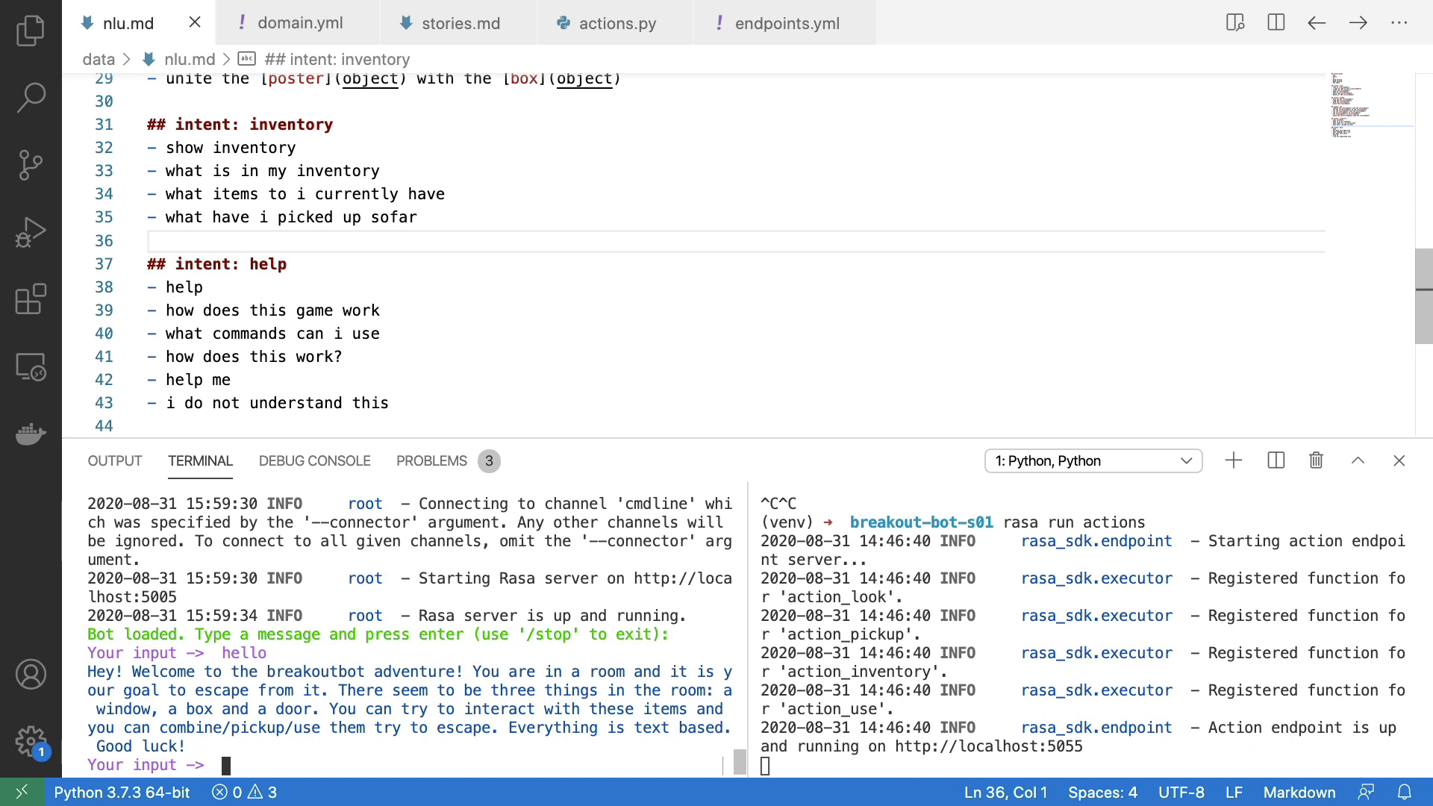
Ask the bot for 'help', then send 'look at the box'
{"action": "type", "text": "he"}
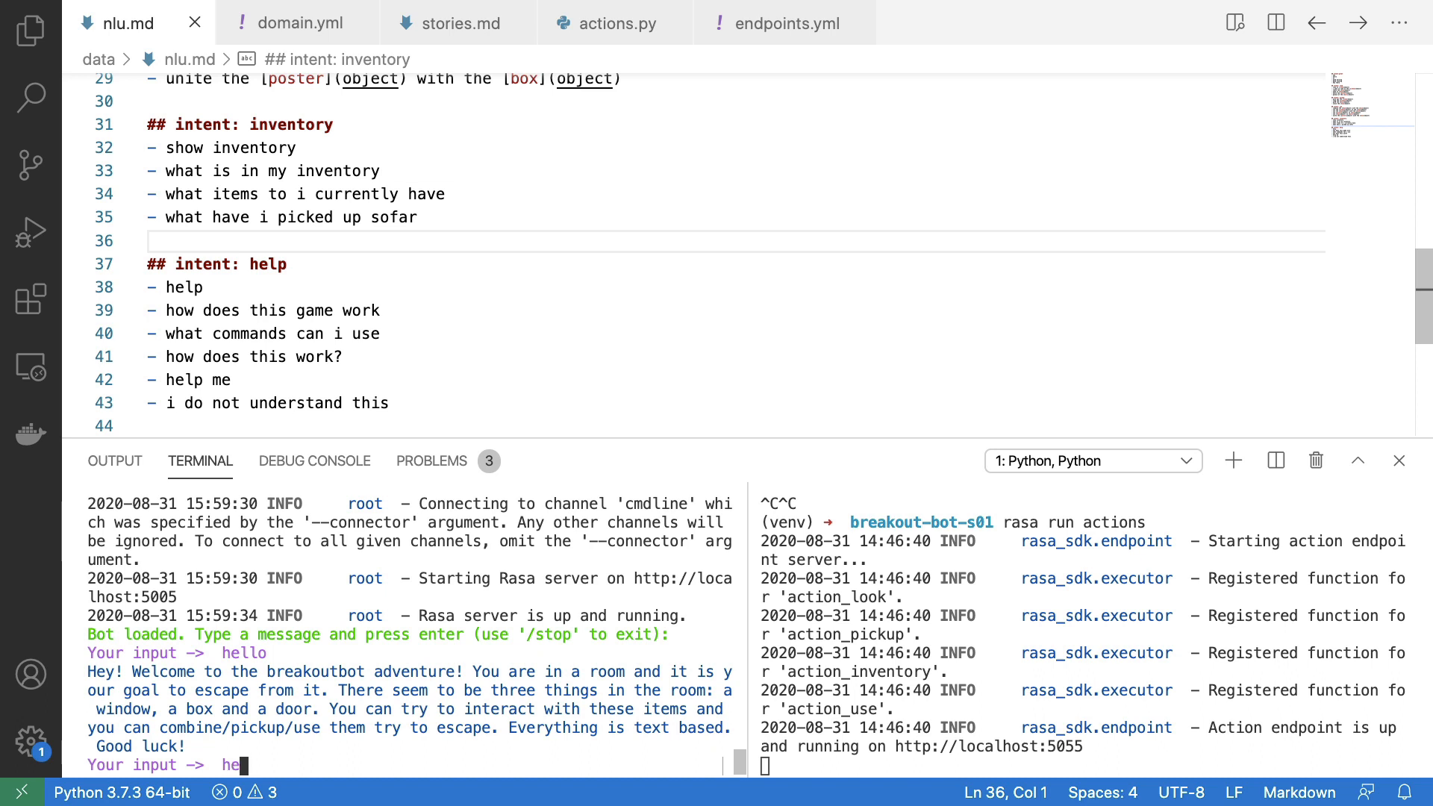
{"action": "type", "text": "lp"}
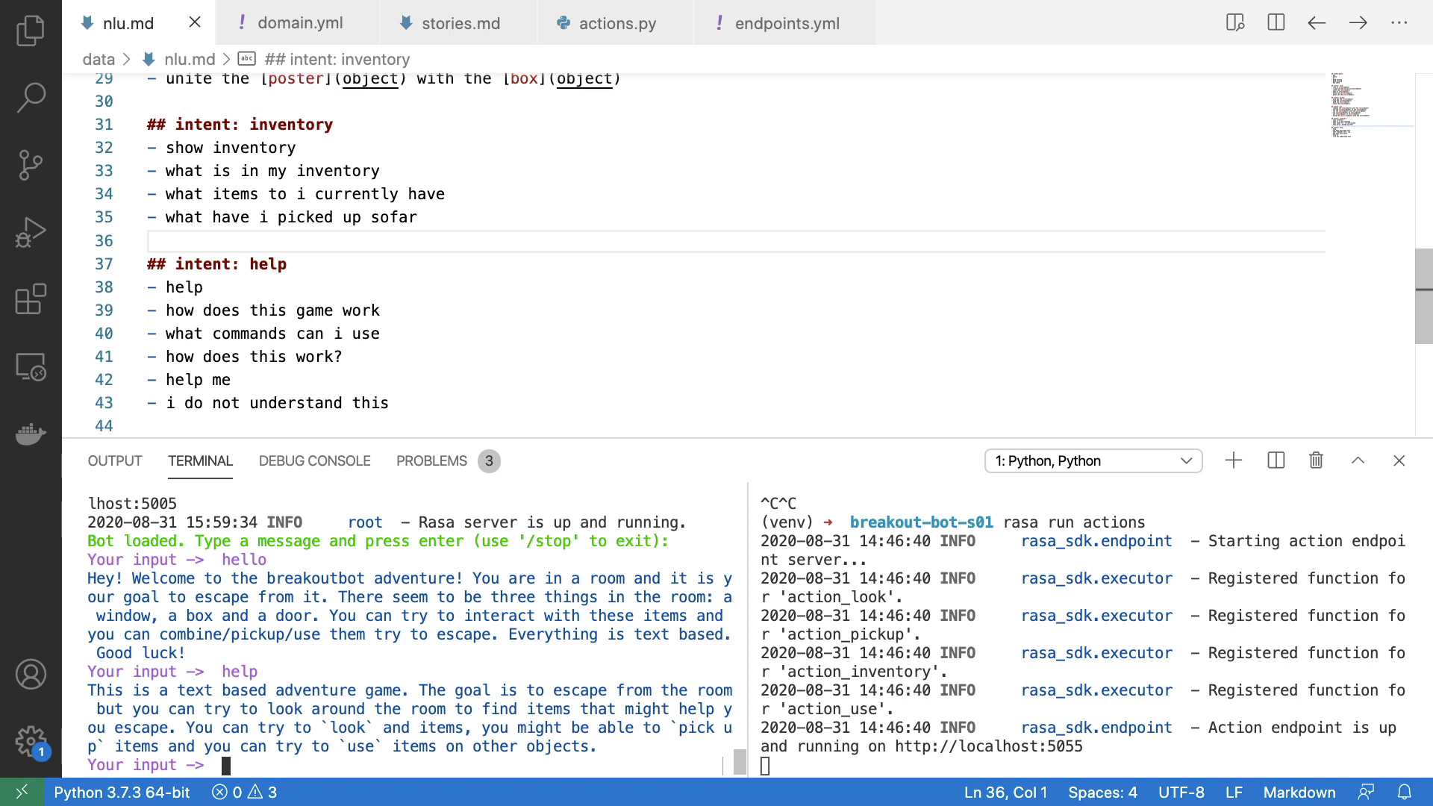
{"action": "type", "text": "look at the box"}
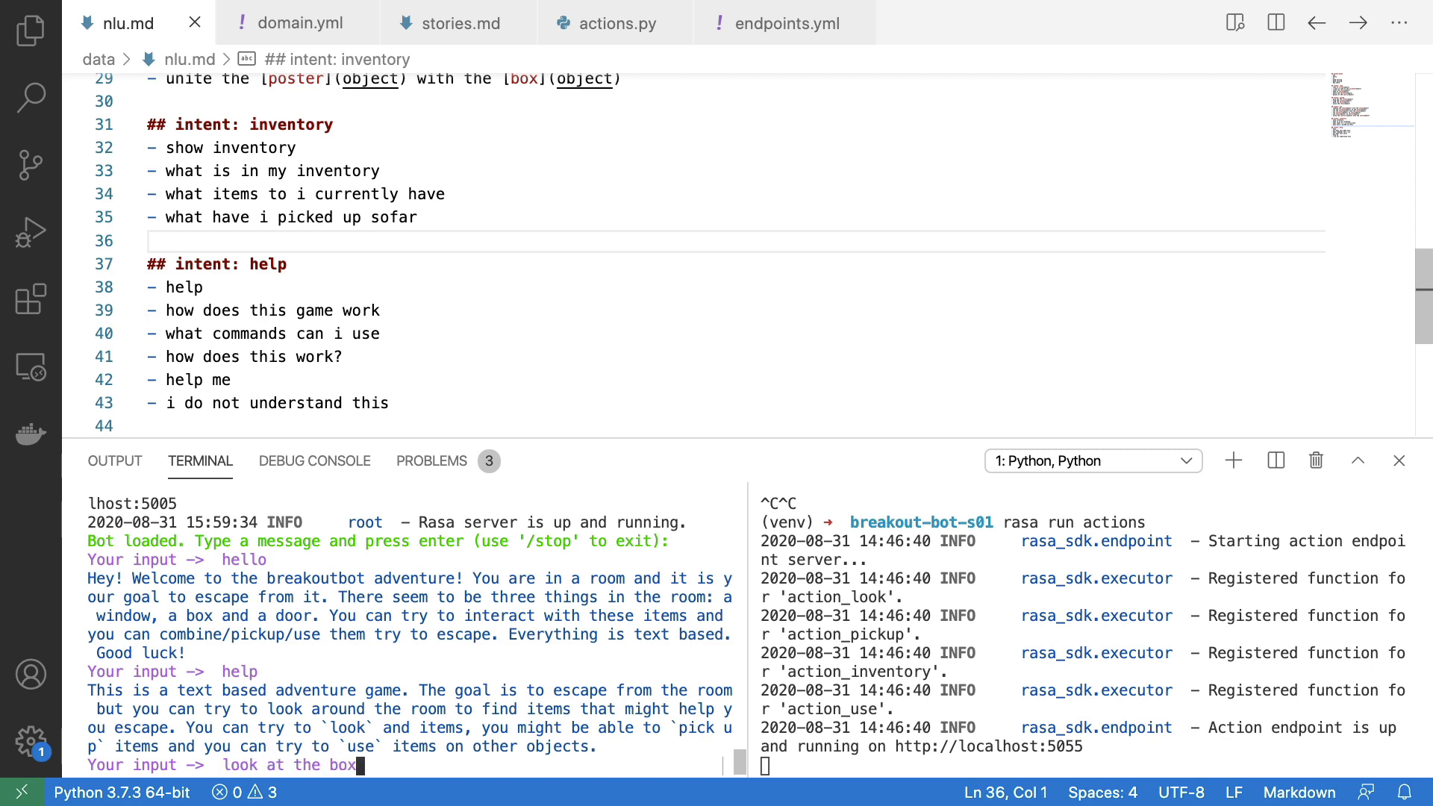
{"action": "key", "text": "Return"}
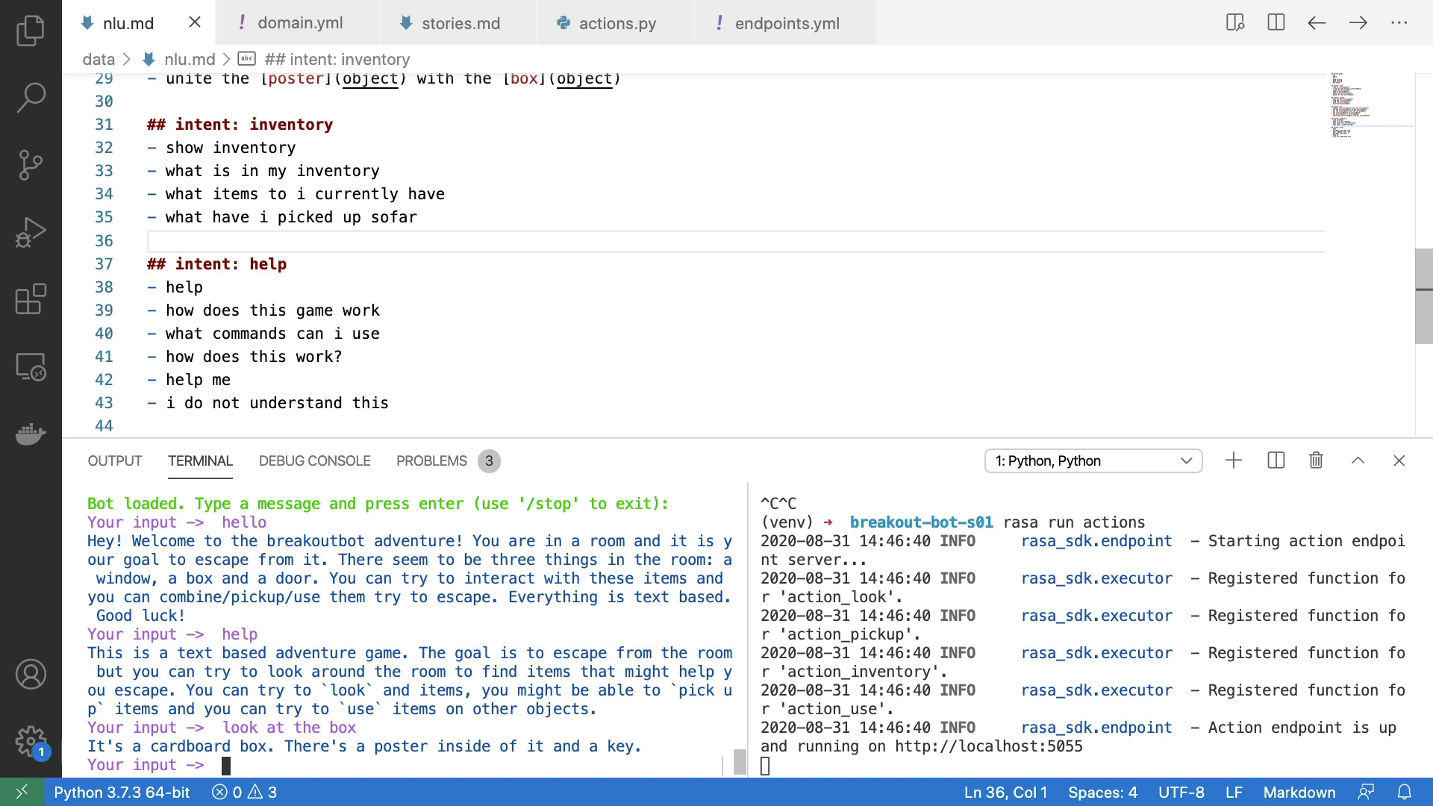
{"action": "type", "text": "l"}
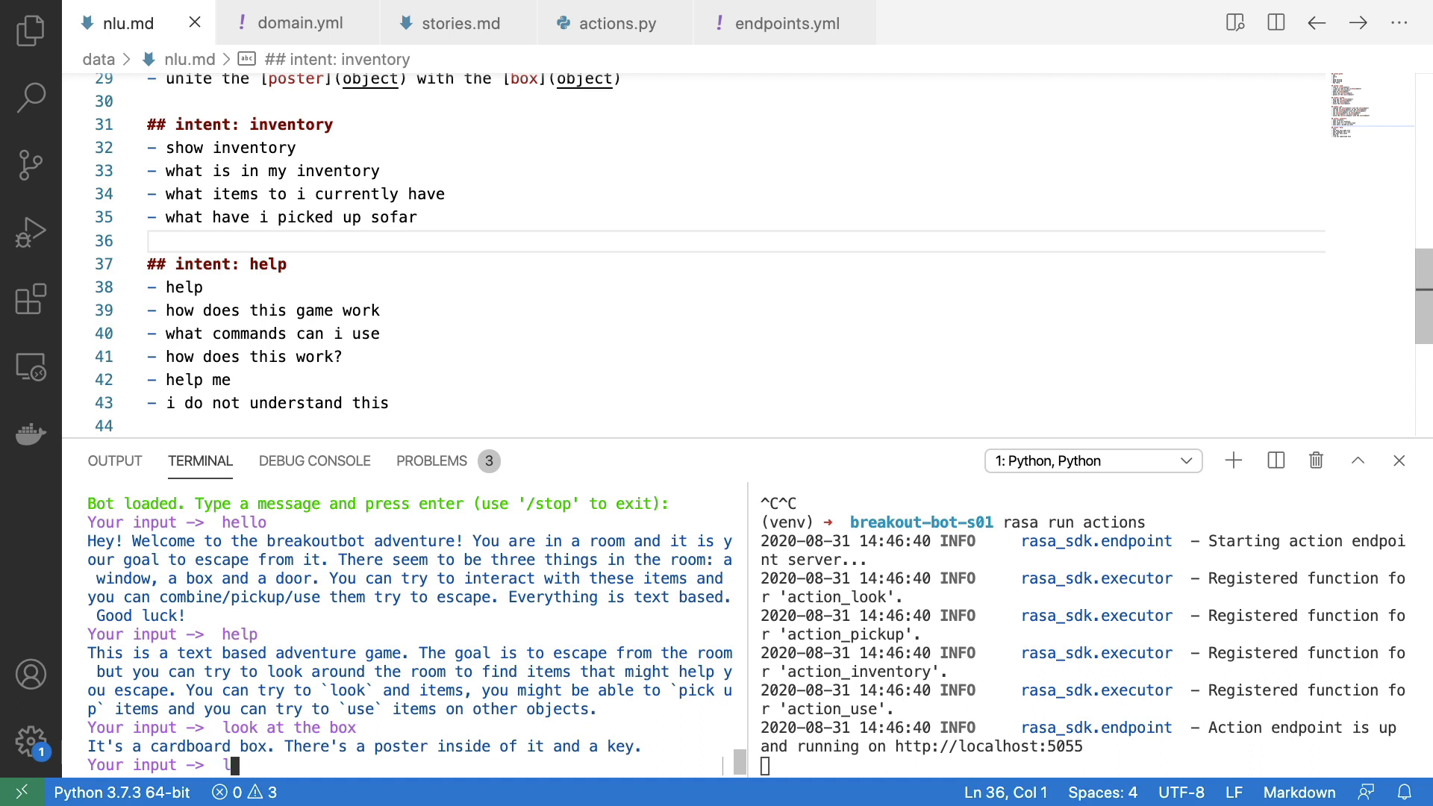
Send 'look at the poster' to the bot in the Rasa shell
{"action": "type", "text": "ook at the poster"}
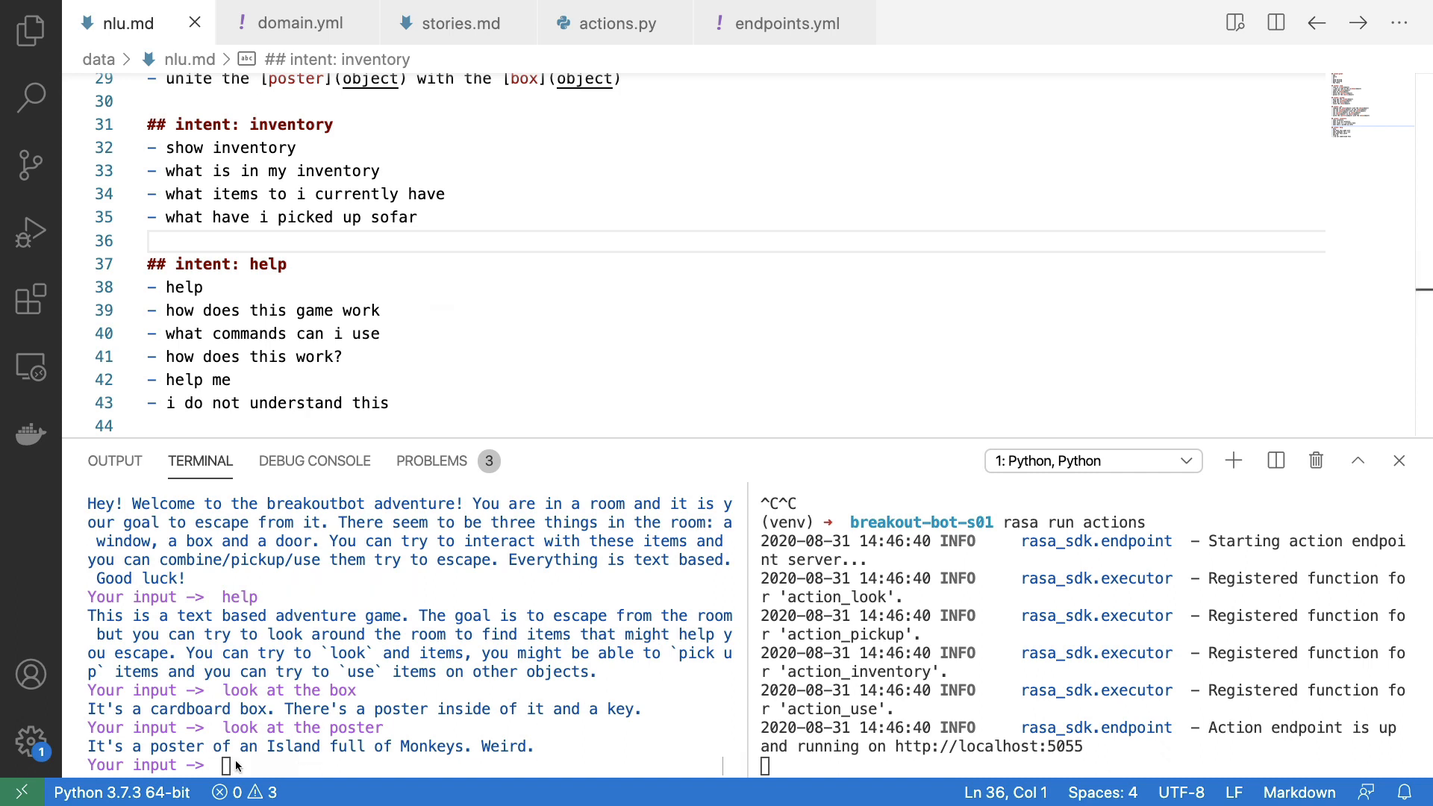
{"action": "mouse_move", "coordinate": [535, 262]}
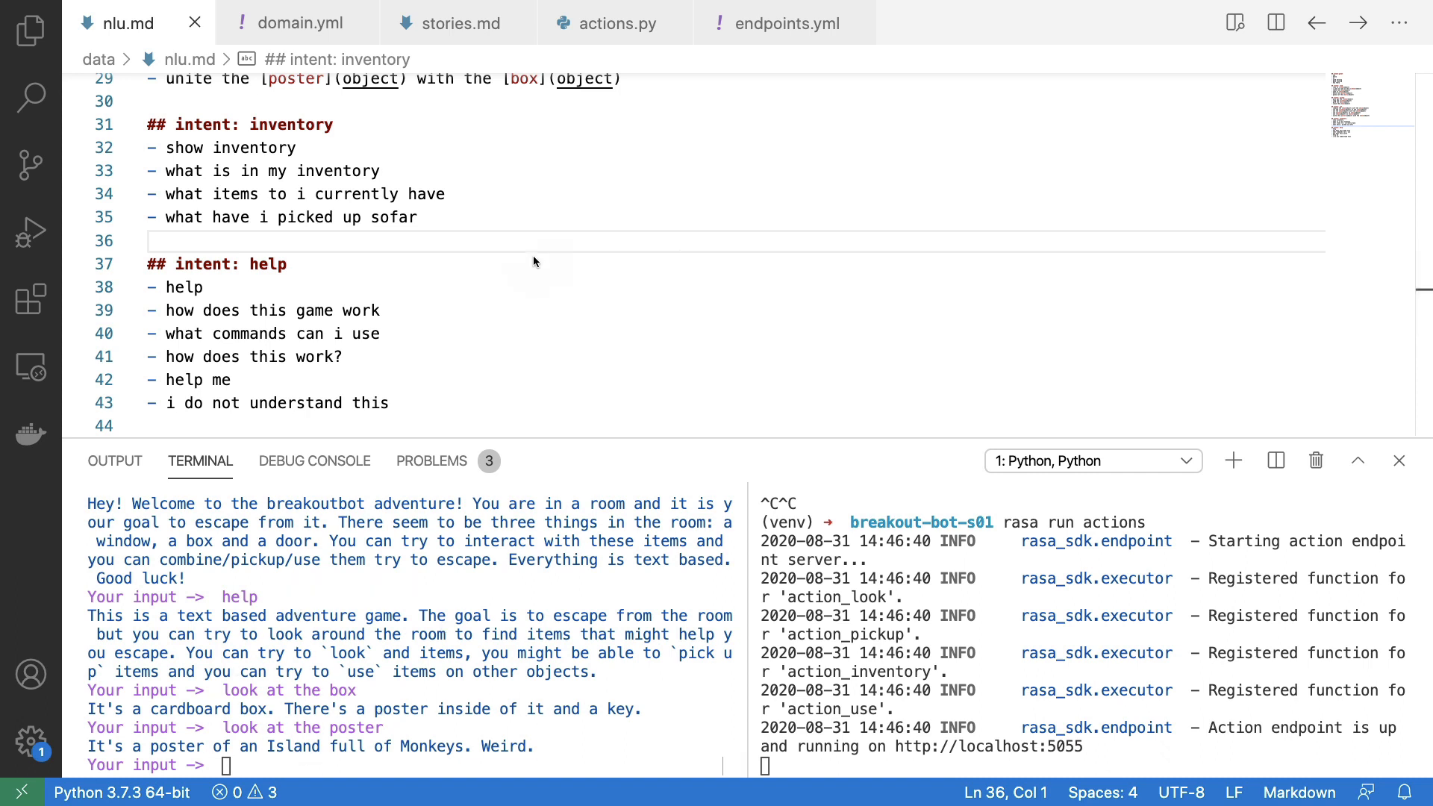
Scroll nlu.md up to the pickup and use intent sections
{"action": "scroll", "scroll_direction": "up", "scroll_amount": 3}
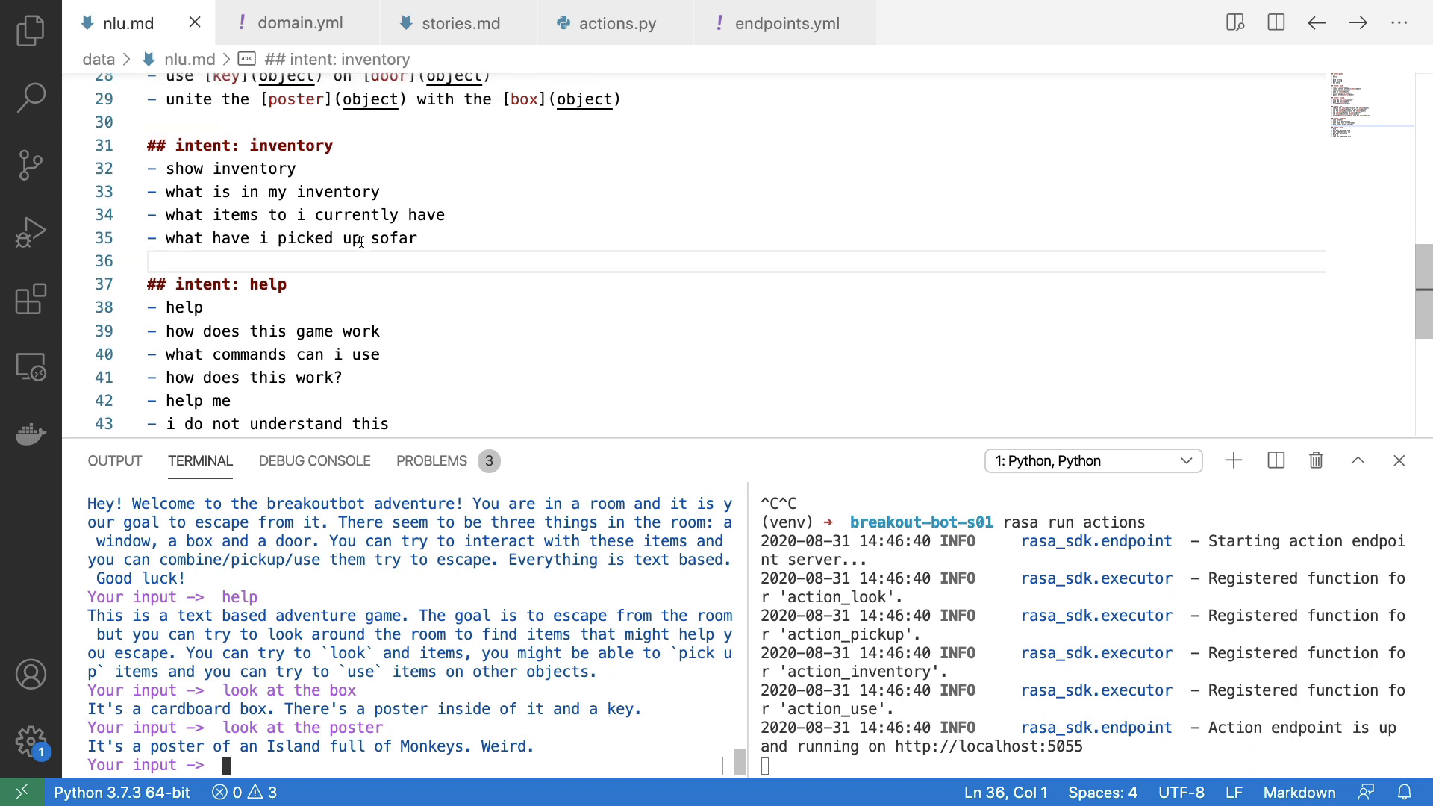
{"action": "scroll", "scroll_direction": "up", "scroll_amount": 3}
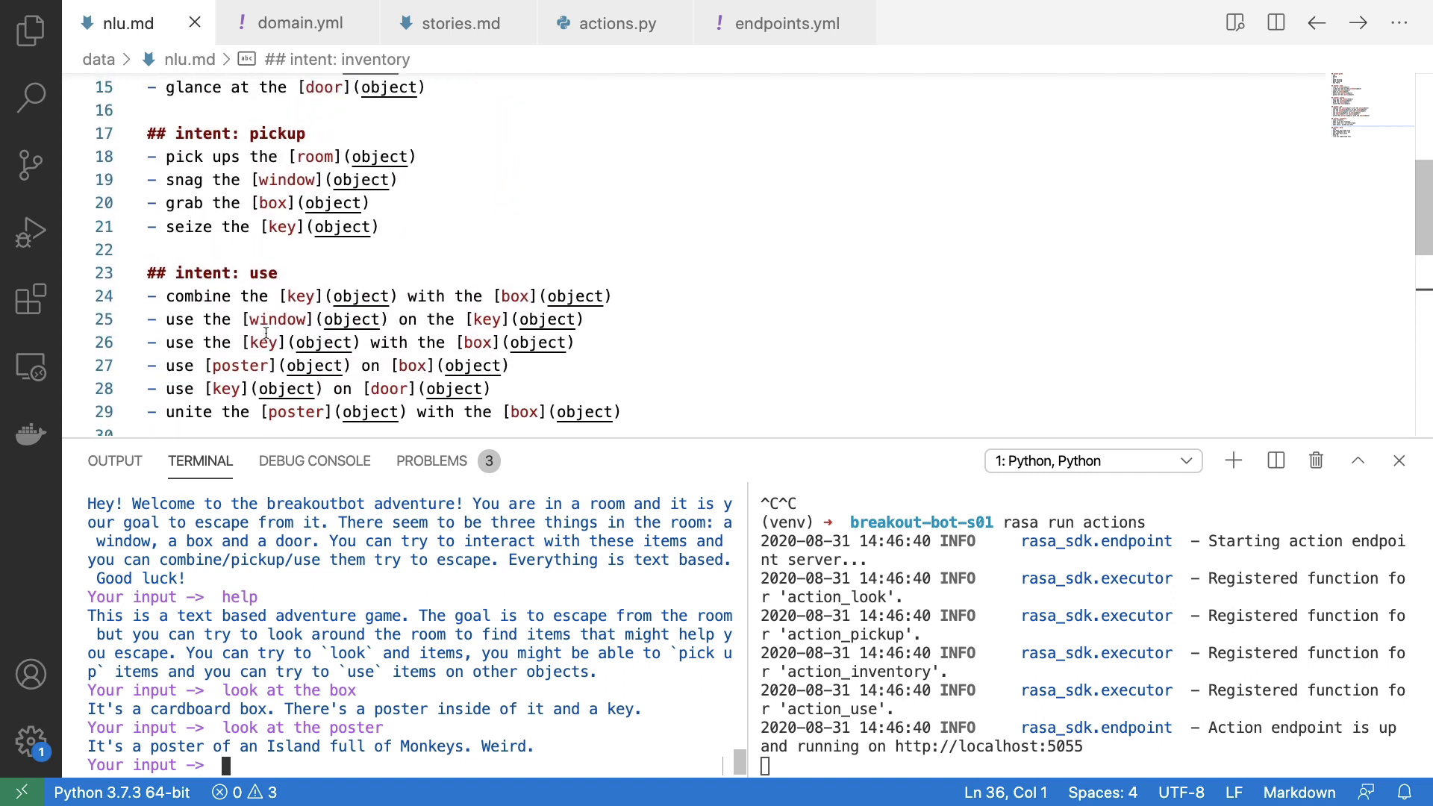
{"action": "mouse_move", "coordinate": [558, 284]}
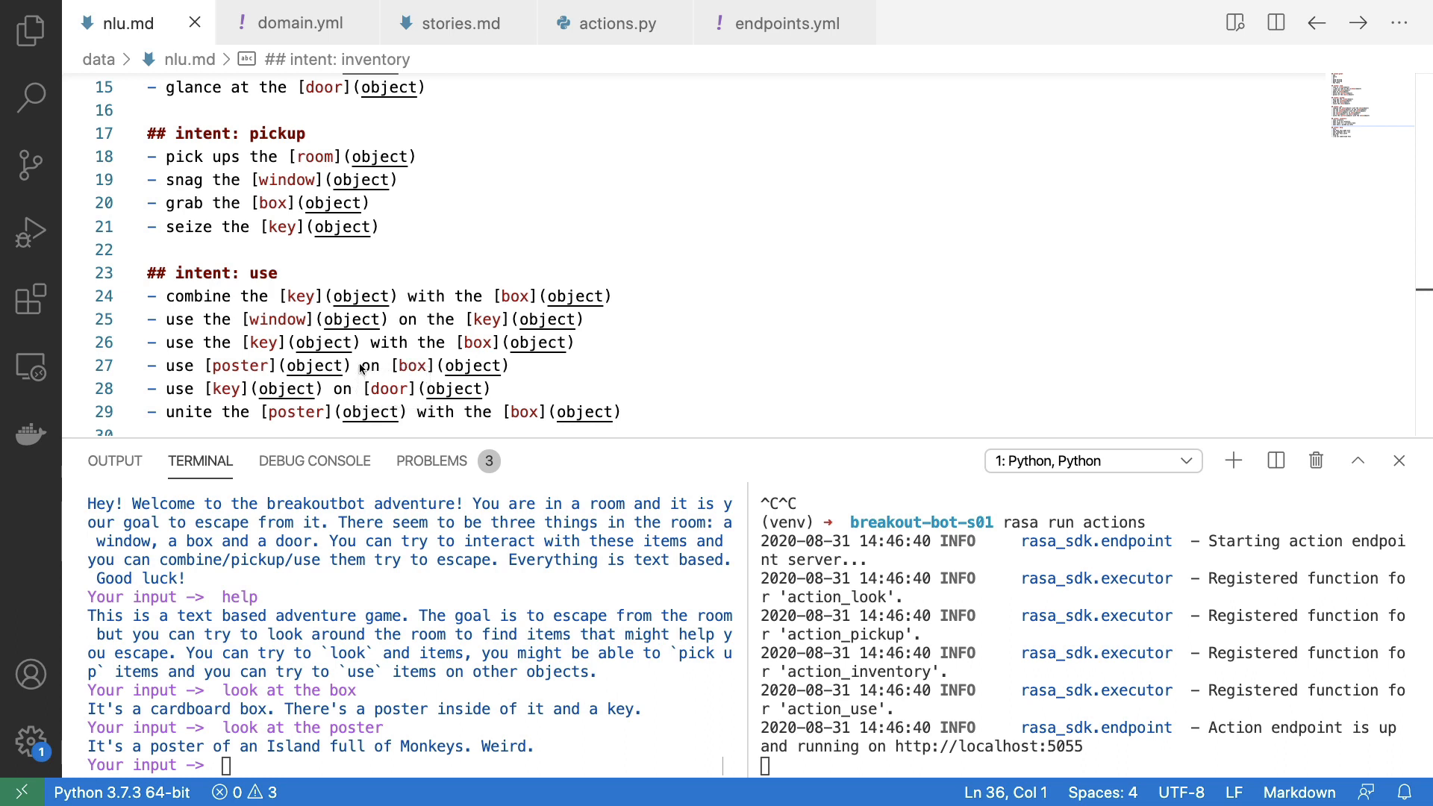
{"action": "mouse_move", "coordinate": [657, 297]}
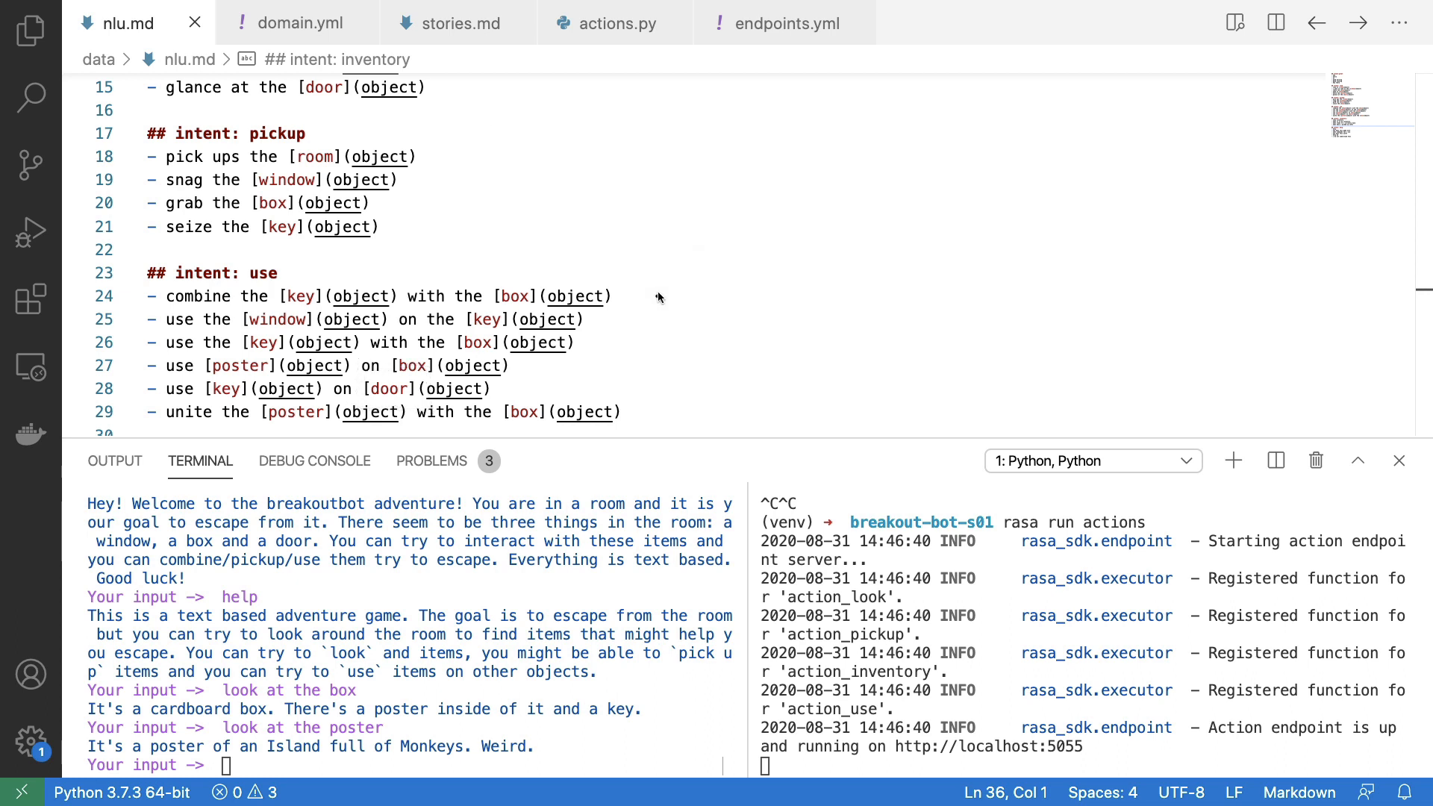
{"action": "mouse_move", "coordinate": [643, 346]}
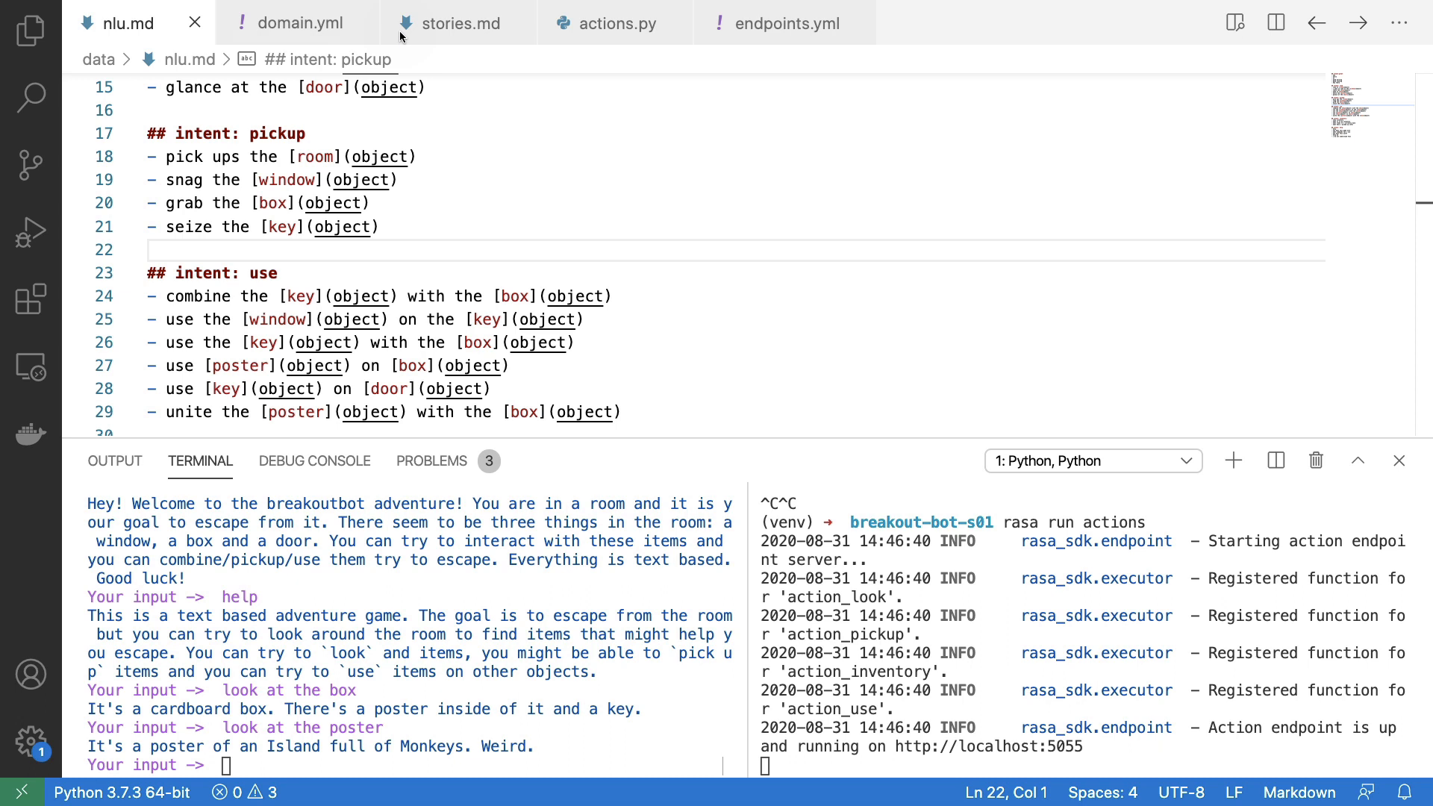
{"action": "mouse_move", "coordinate": [611, 54]}
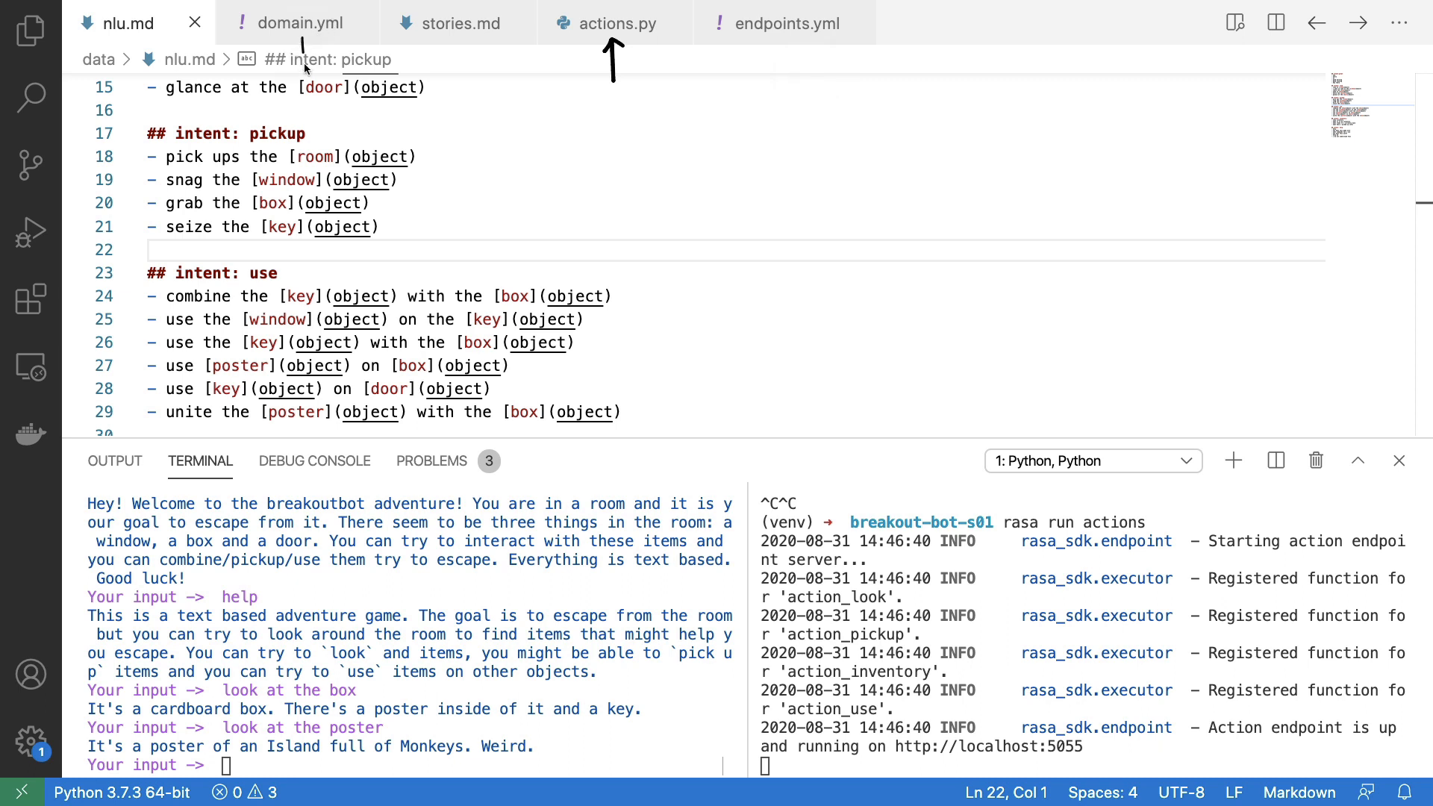
{"action": "mouse_move", "coordinate": [926, 243]}
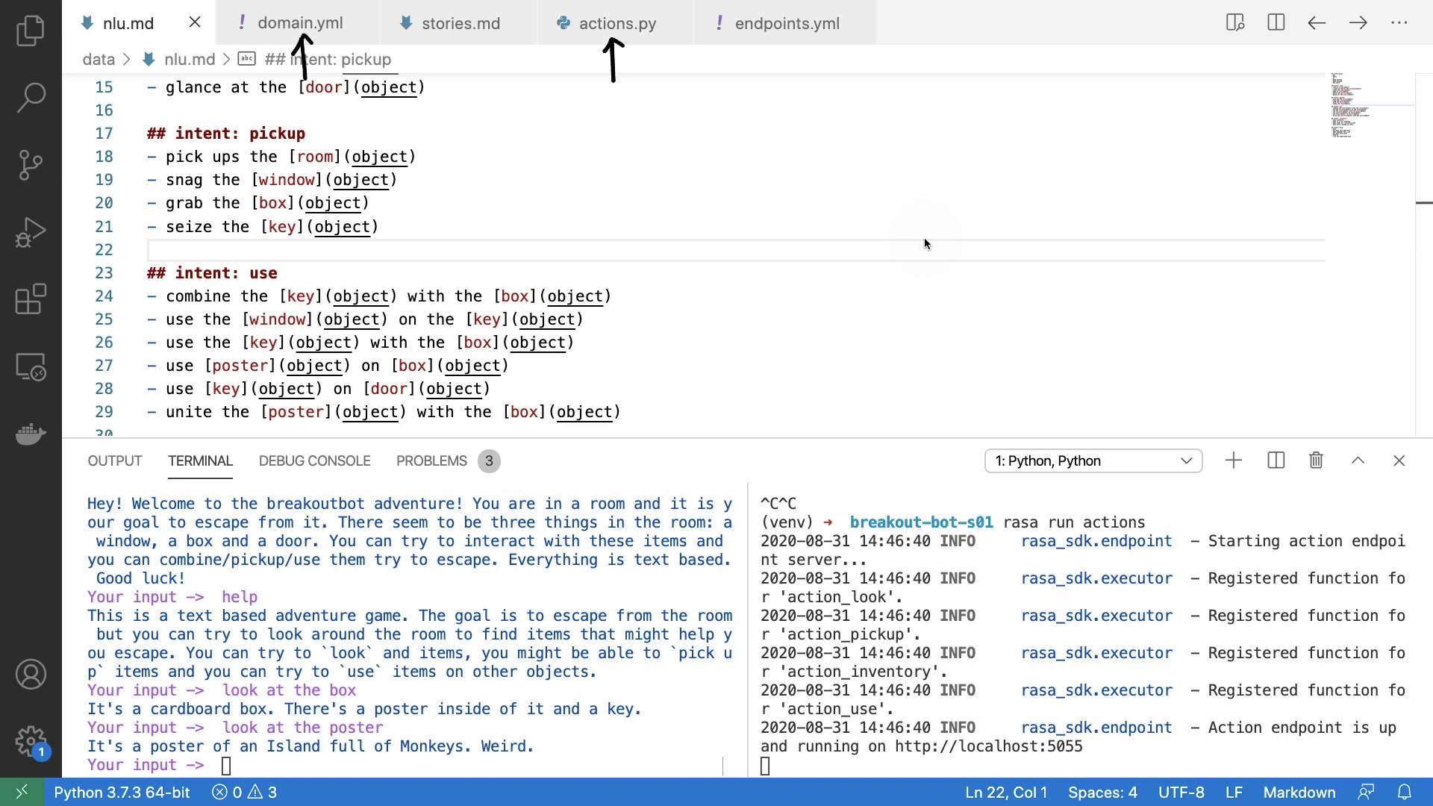
{"action": "mouse_move", "coordinate": [682, 713]}
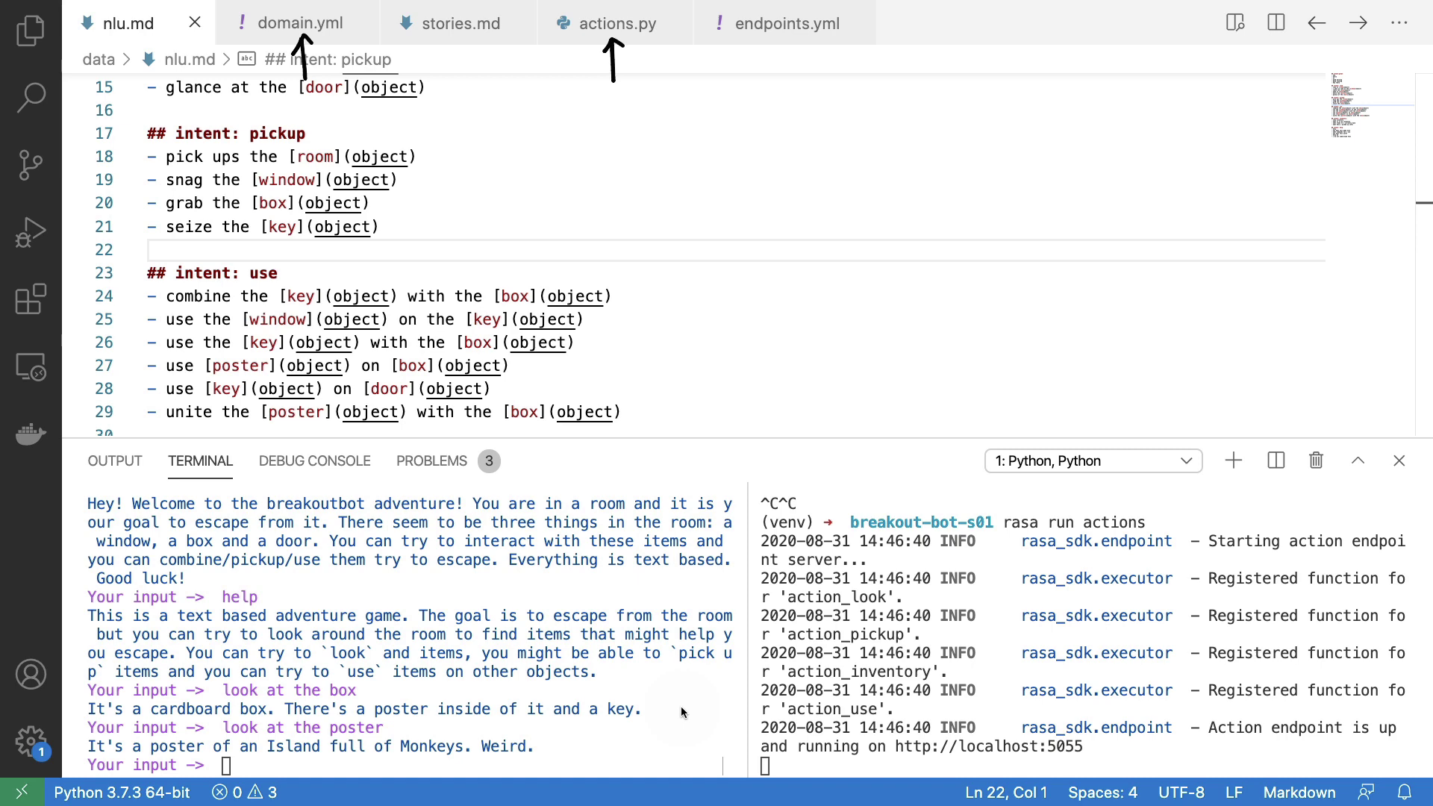
{"action": "mouse_move", "coordinate": [758, 295]}
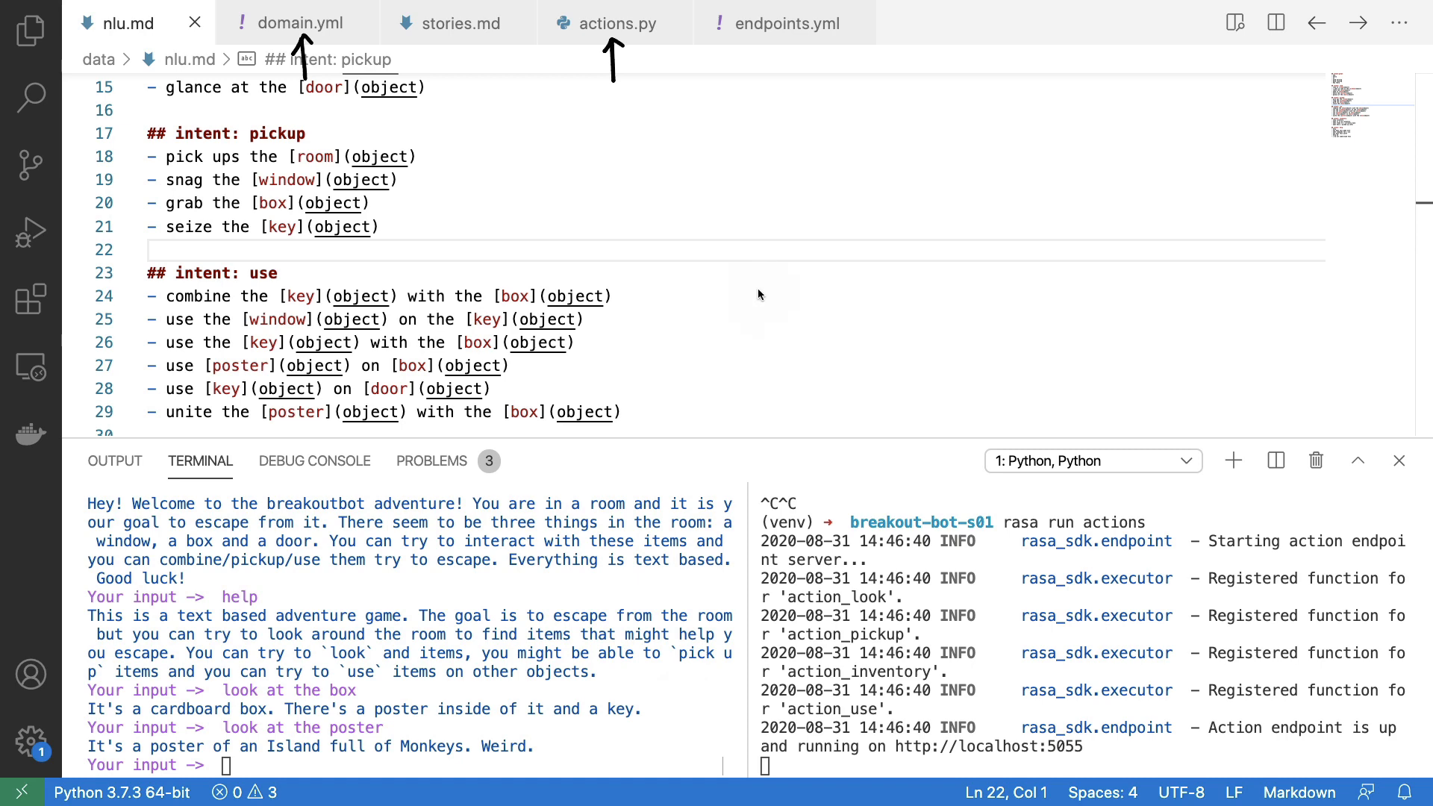